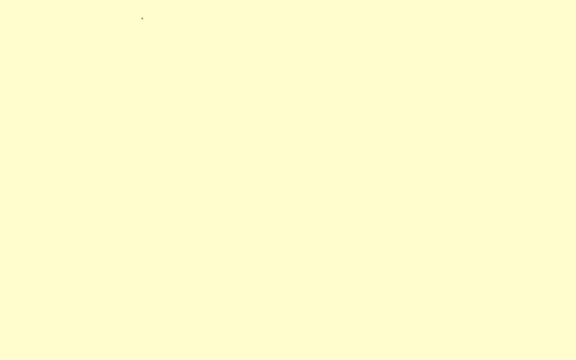
pyautogui.write('exp')
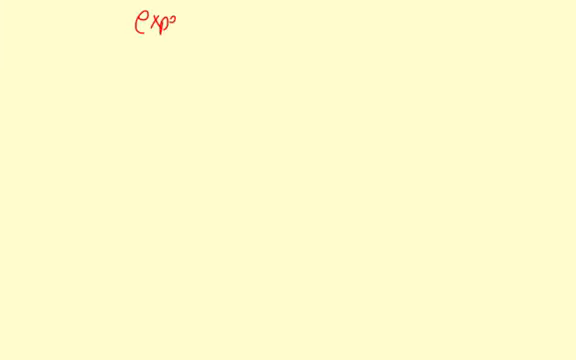
pyautogui.write('ect')
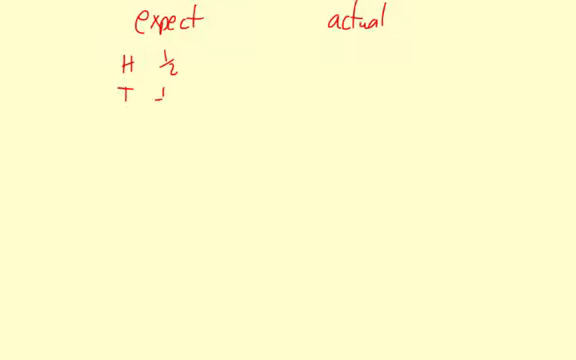
pyautogui.write('1/2')
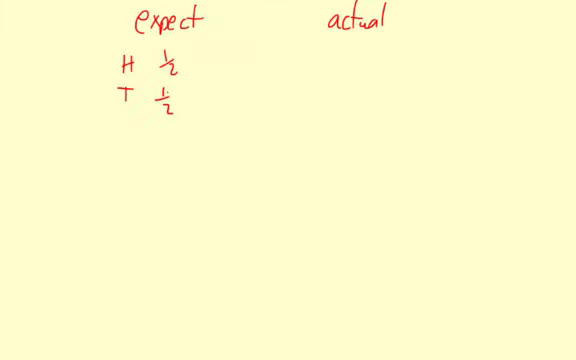